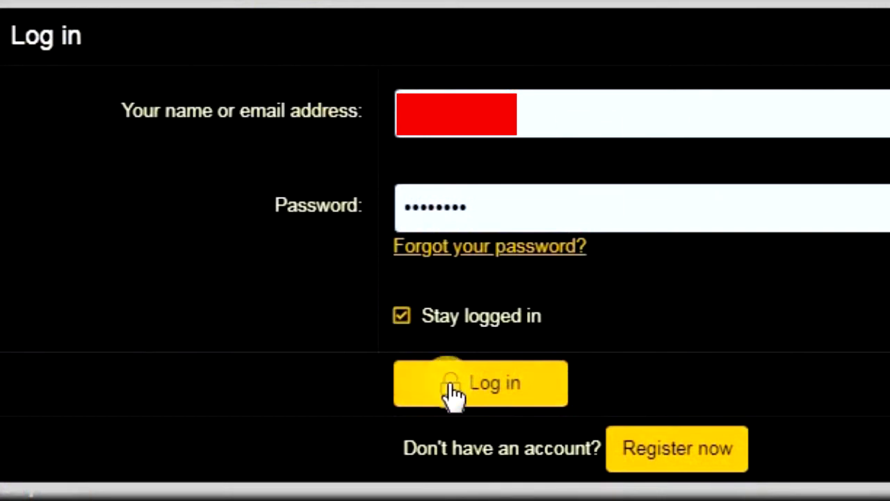
Step: Submit the login and land on the cached security-check error page
click(480, 382)
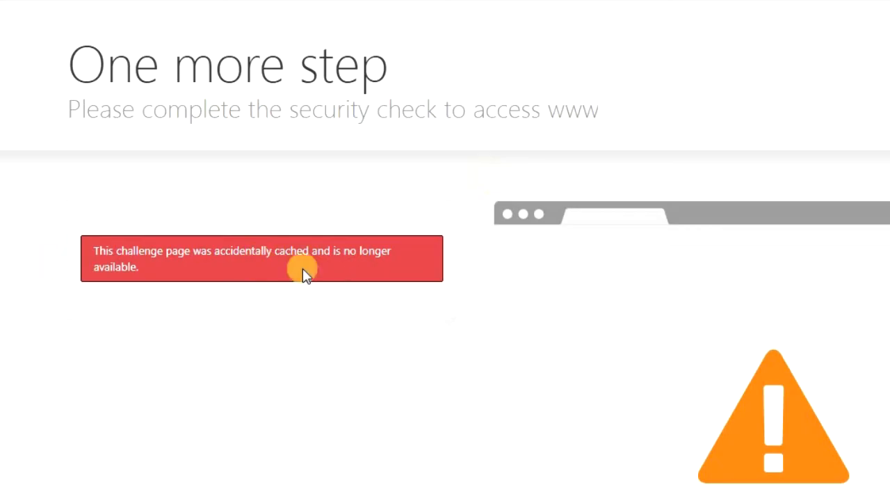
mouse_move(359, 281)
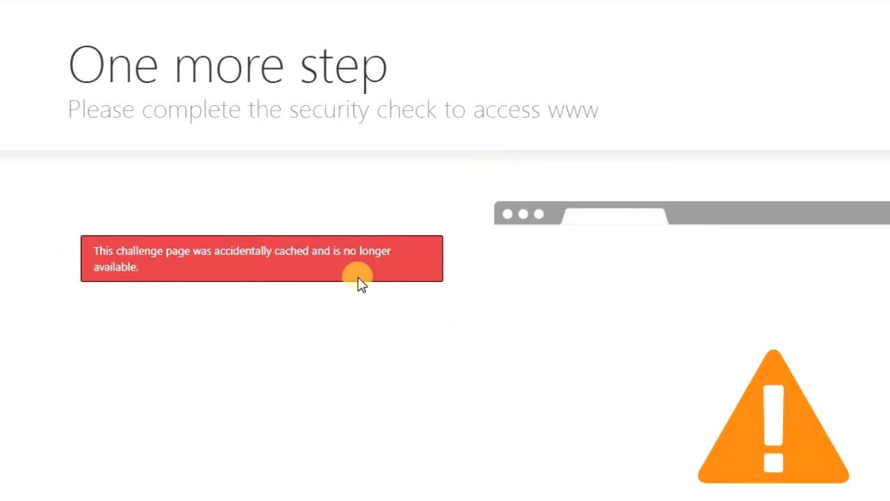
scroll(down, 3)
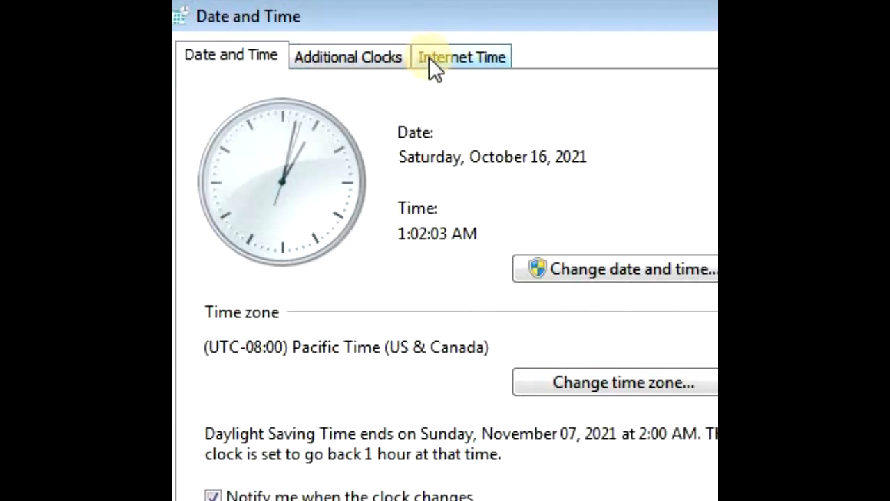
Step: Reach the Internet Time server settings showing synchronization with time.windows.com
click(461, 56)
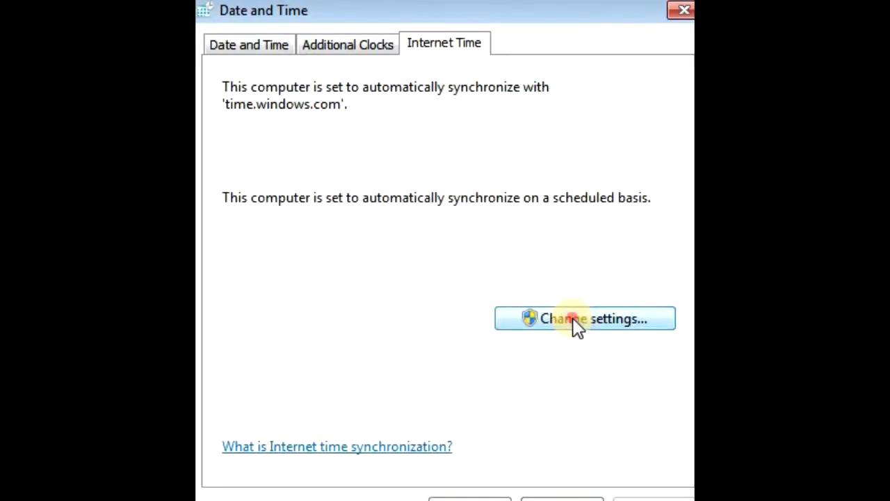
click(584, 318)
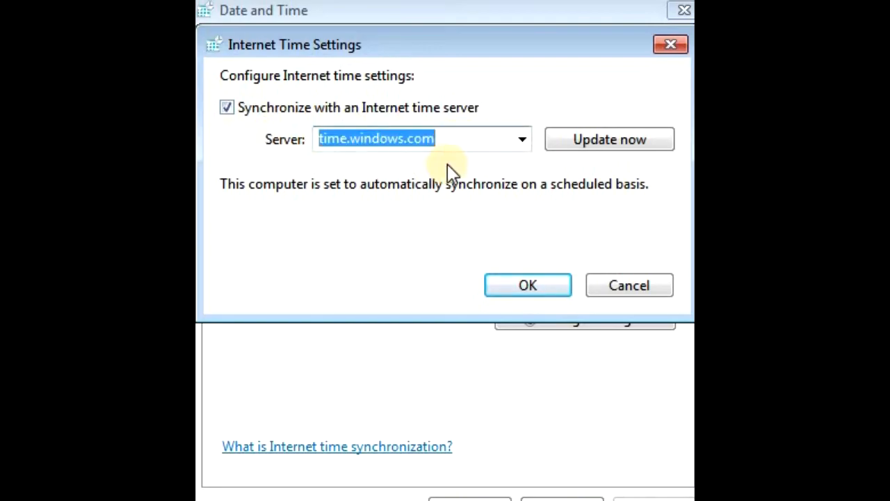
Step: Set the server to time.windows.com, synchronize the clock now and confirm
text(time.wi)
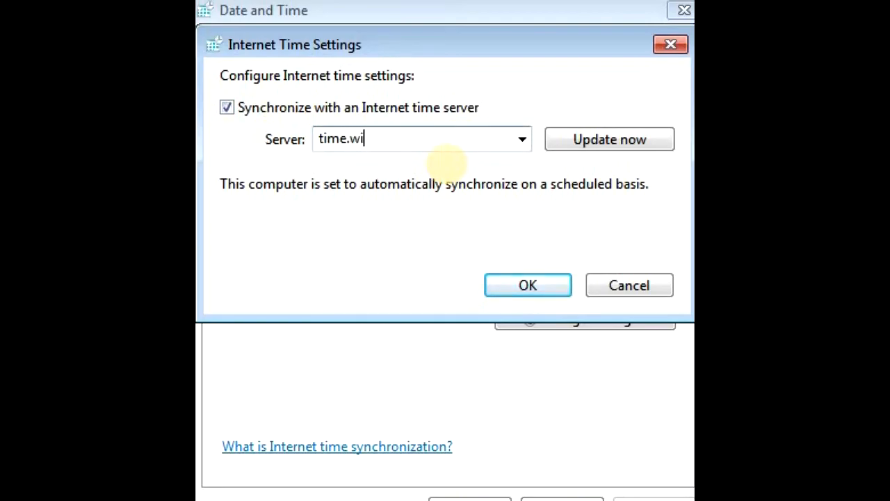
text(ndows.com)
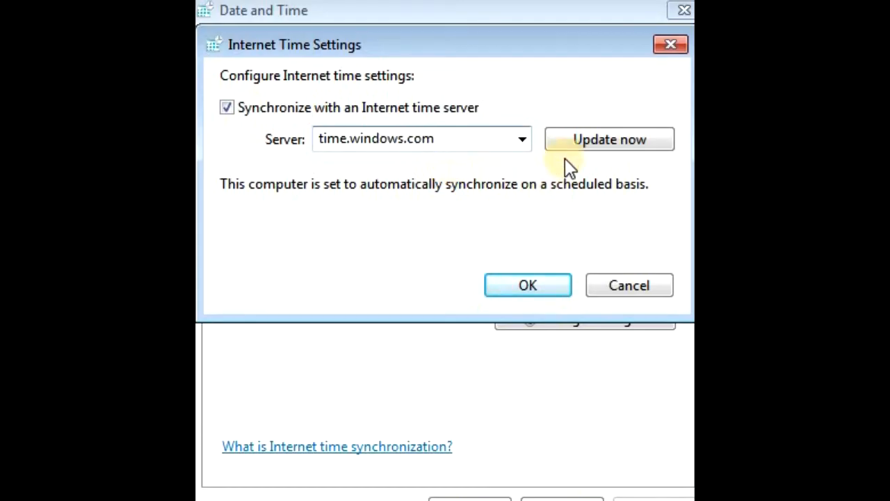
click(609, 139)
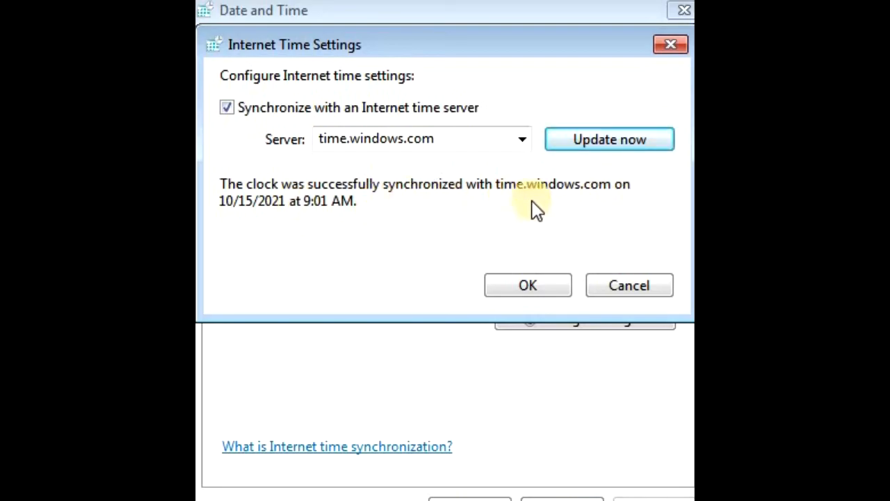
mouse_move(261, 220)
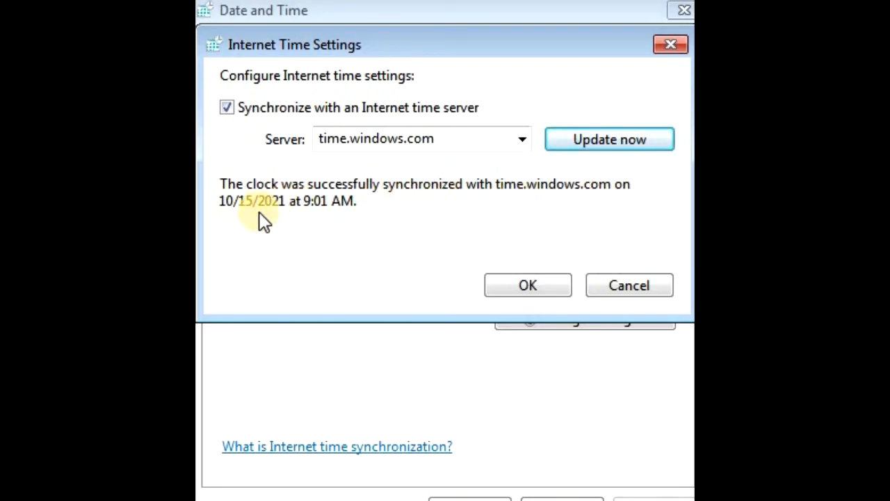
click(528, 285)
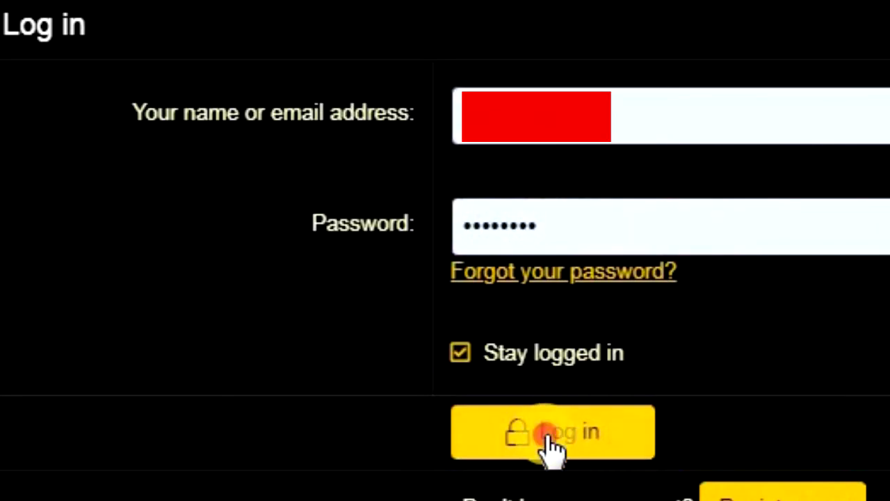
Step: Resubmit the login and pass the hCaptcha 'I am human' check so the site redirects
click(554, 431)
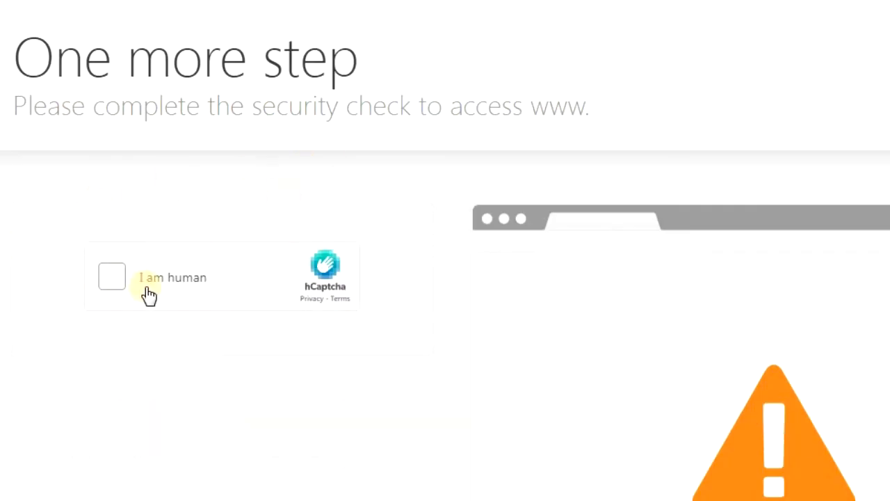
click(111, 277)
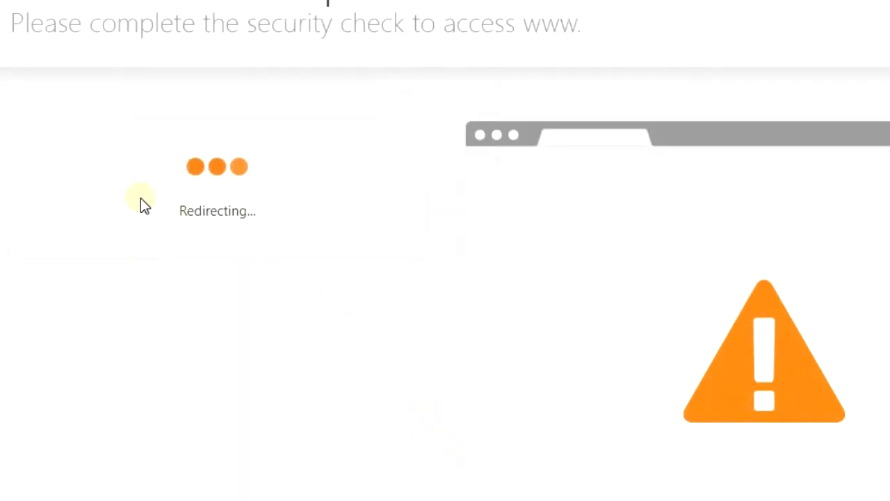
mouse_move(444, 84)
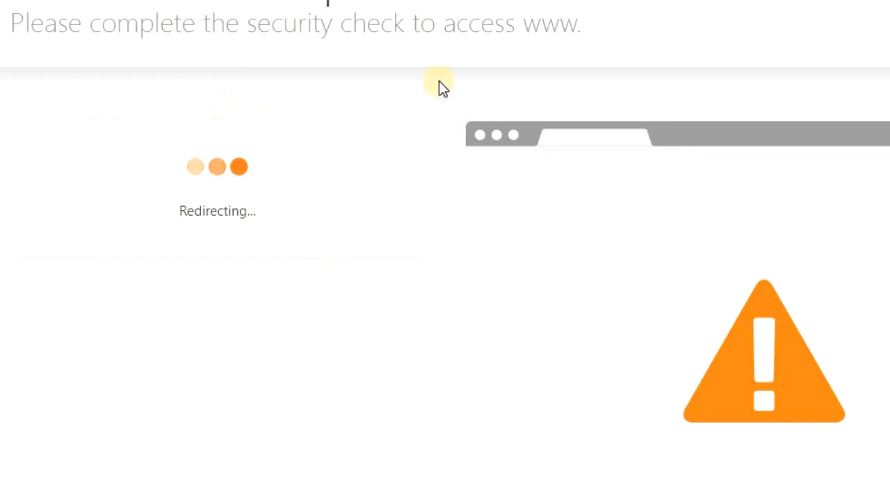